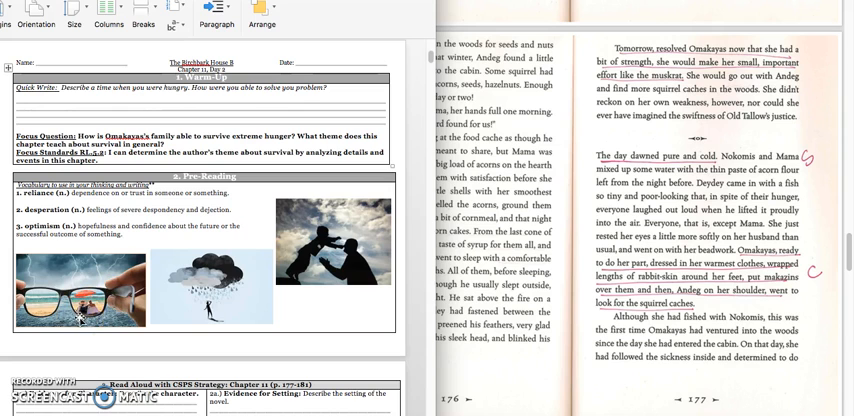
Bring the 'Read Aloud with CSPS Strategy' evidence chart into view in the Word worksheet
click(88, 292)
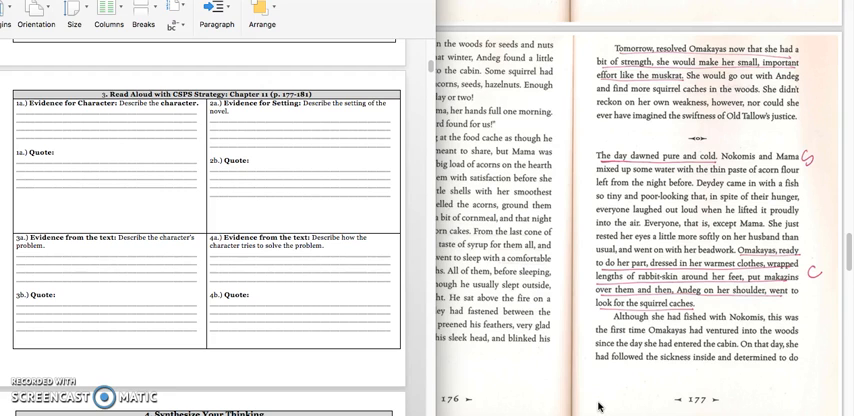
click(50, 164)
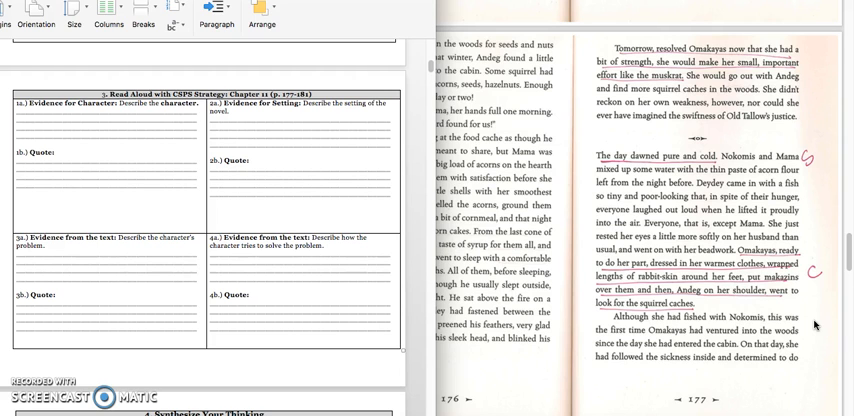
Scroll the book through annotated pages 178–179 toward the next spread
scroll(down, 3)
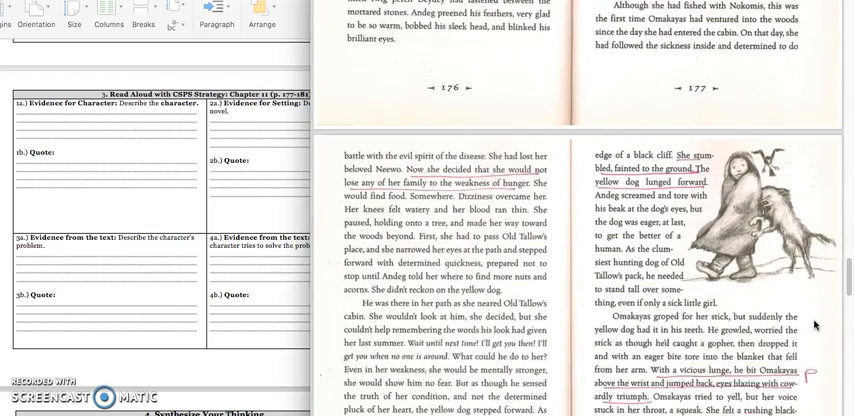
scroll(down, 3)
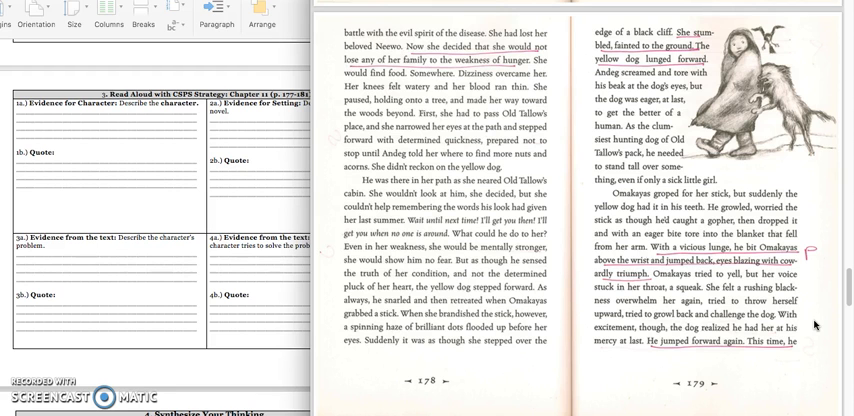
scroll(down, 3)
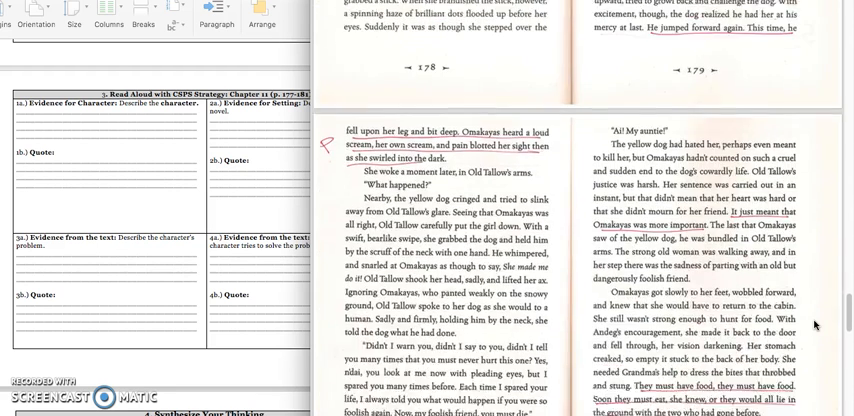
Scroll the book so annotated pages 178 and 179 sit beside the worksheet
scroll(down, 3)
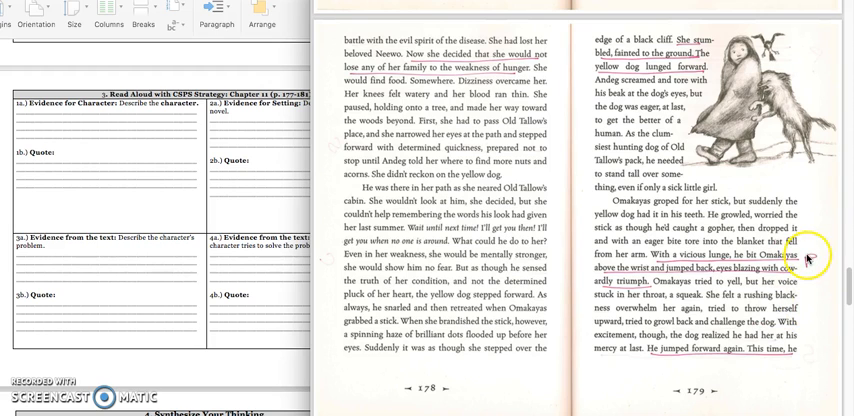
scroll(down, 3)
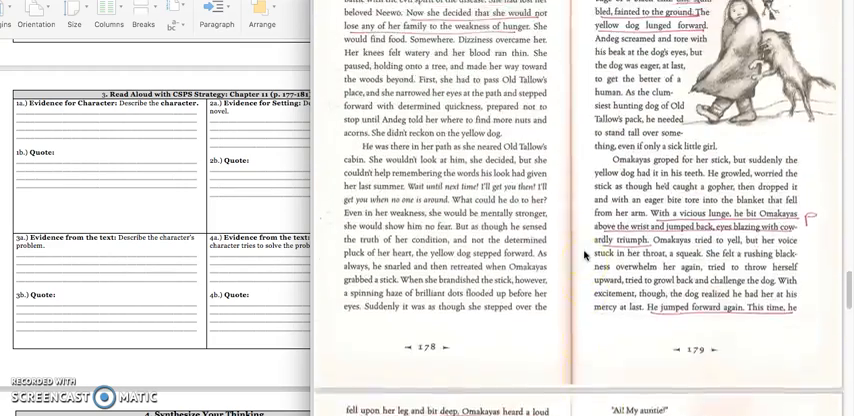
Scroll further until the top of pages 180–181 appears below 178–179
scroll(down, 3)
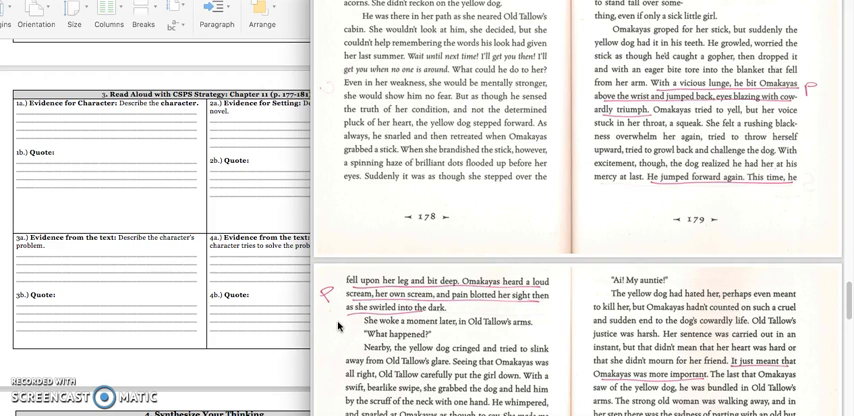
scroll(down, 3)
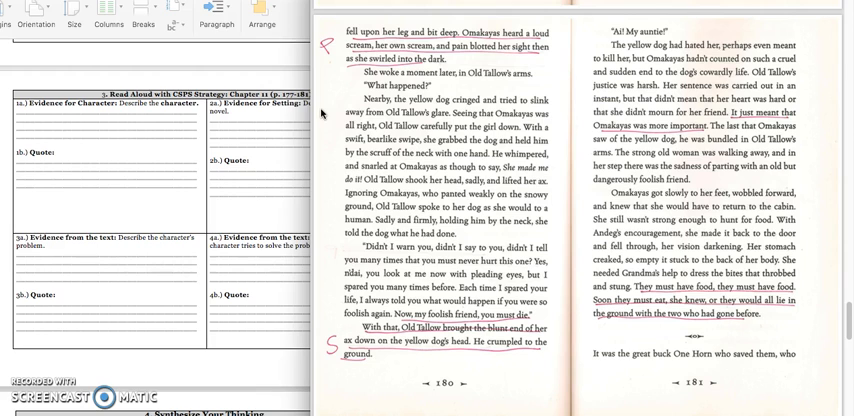
mouse_move(378, 378)
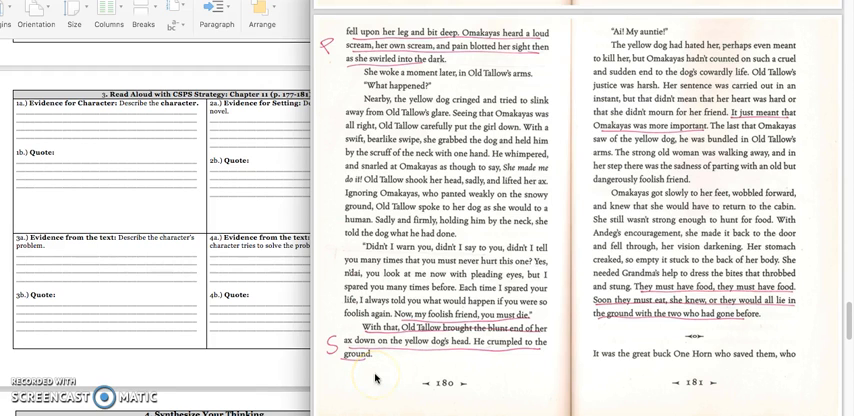